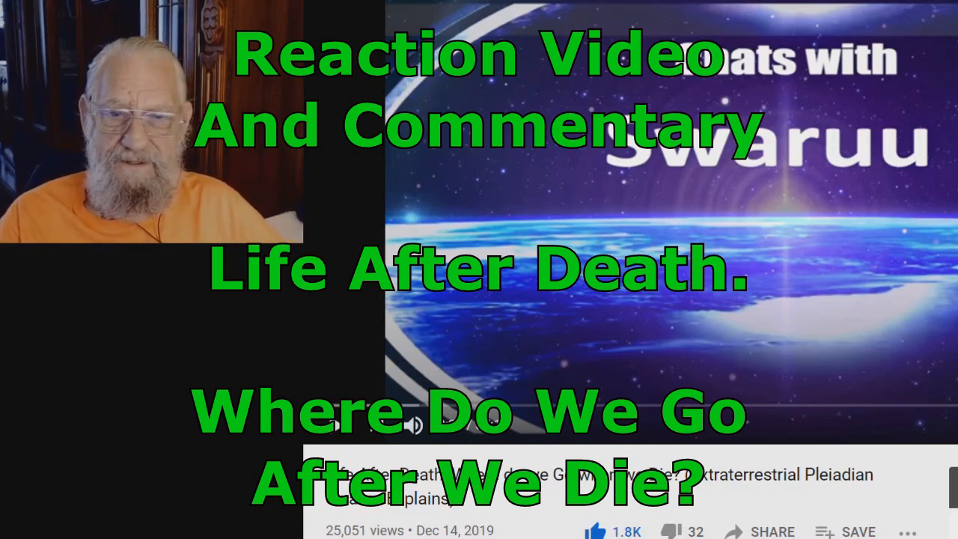
mouse_move(334, 425)
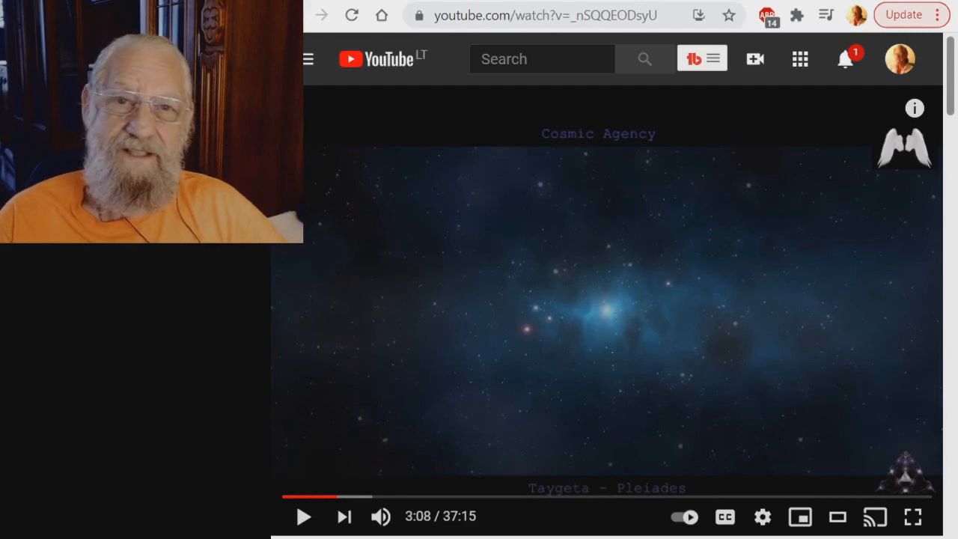
mouse_move(303, 516)
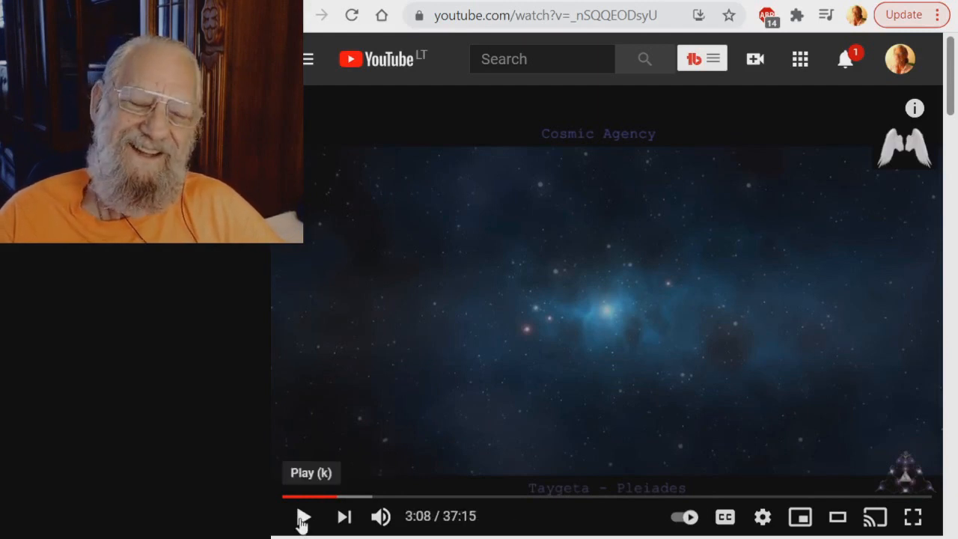
Pause the Cosmic Agency video at 3:18 on the glowing figure among stars.
click(303, 516)
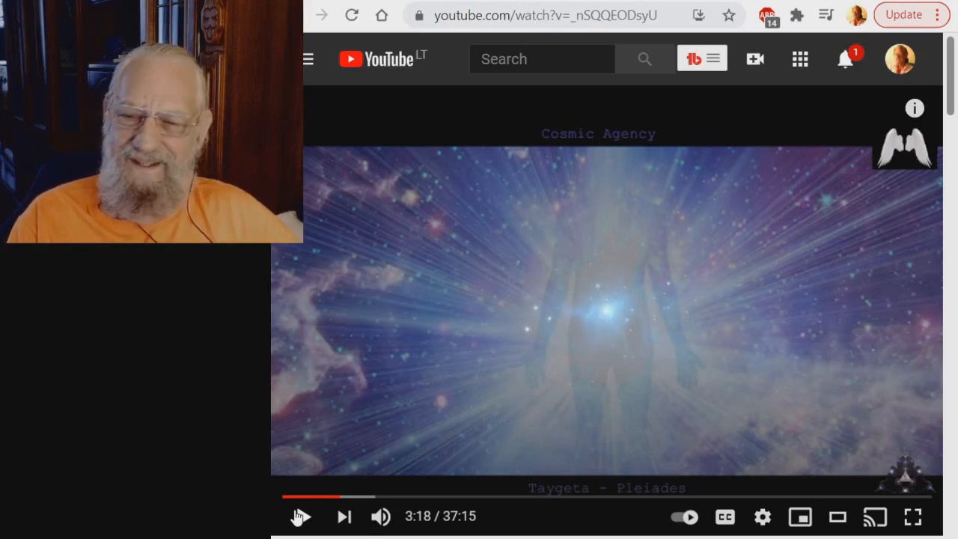
Resume the Cosmic Agency video from 3:18 and let it reach 3:49.
click(300, 516)
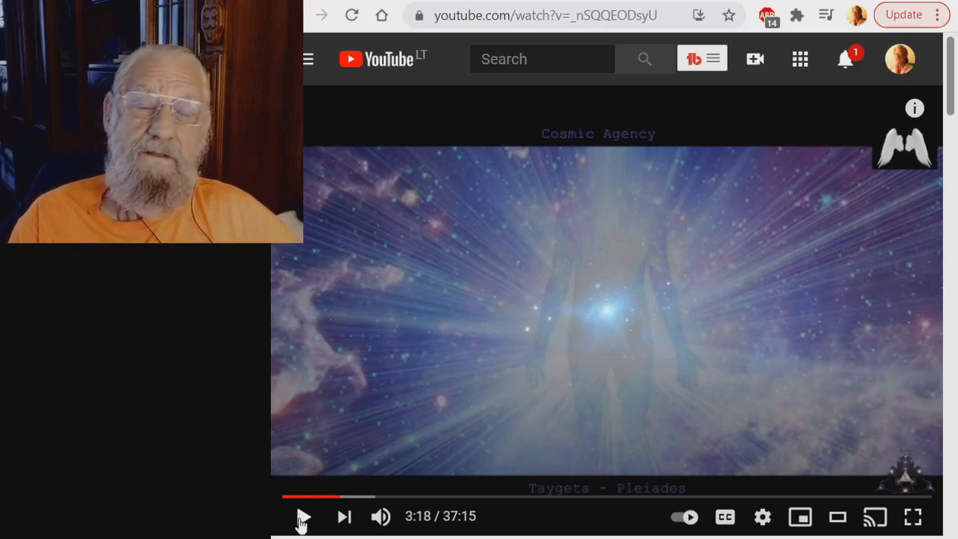
click(302, 516)
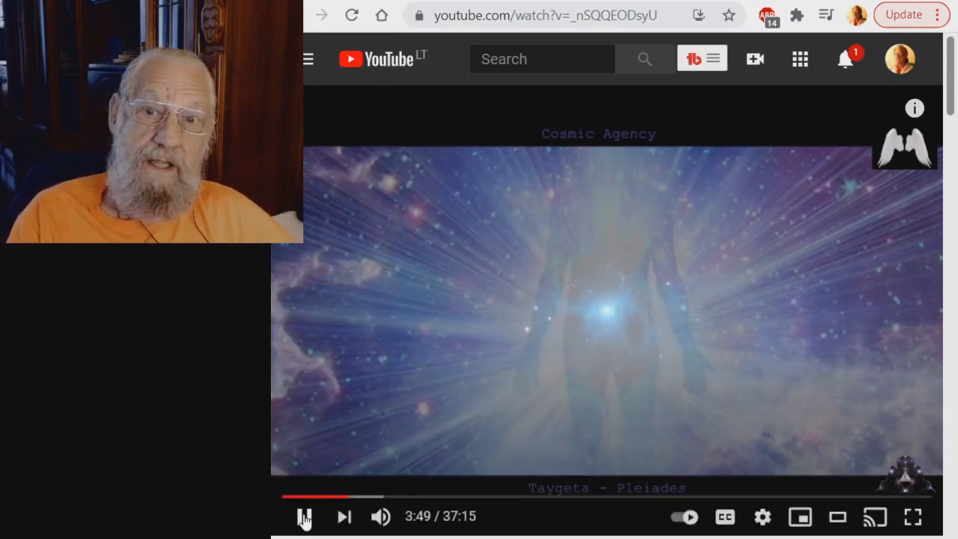
Pause the Cosmic Agency video at 3:50 for commentary.
click(304, 515)
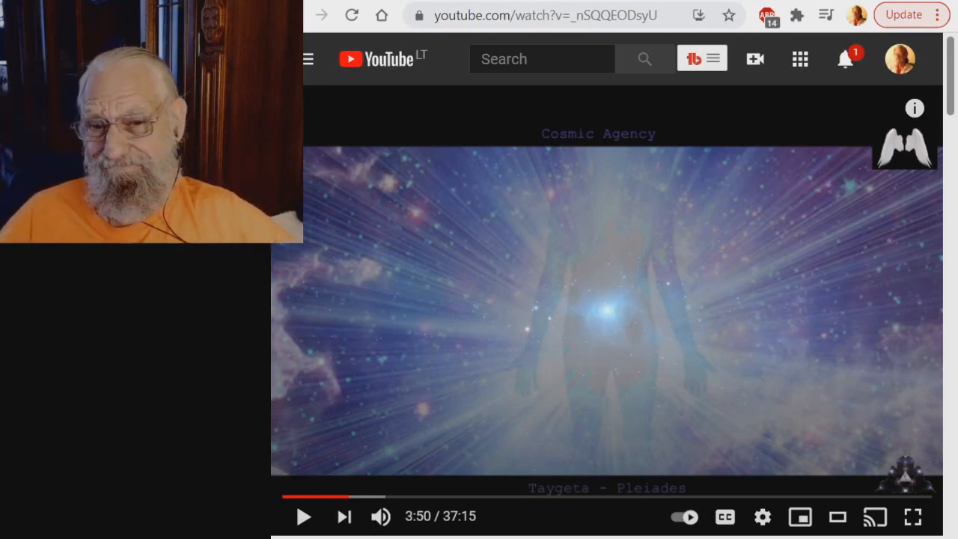
mouse_move(303, 516)
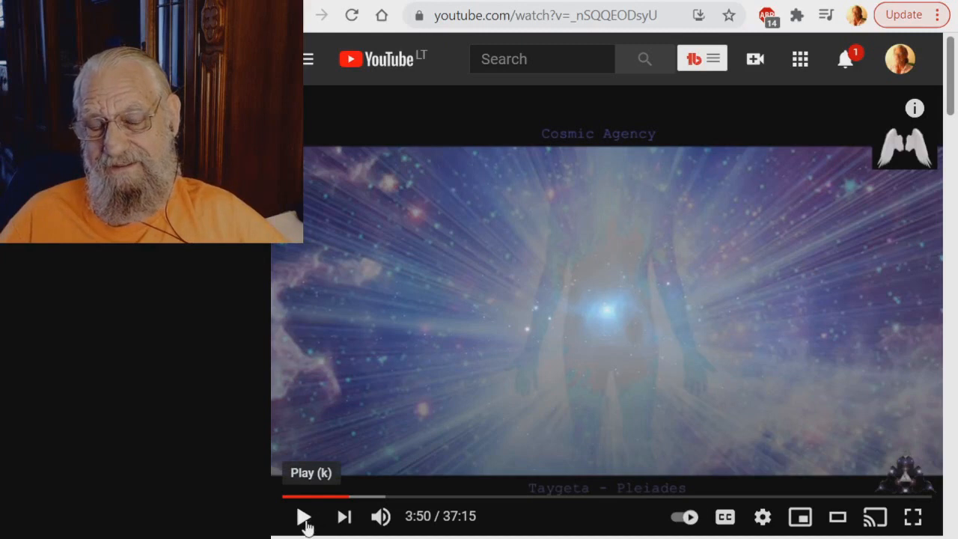
Resume the video from 3:50 so it plays on to the winged figure at 4:47.
click(303, 516)
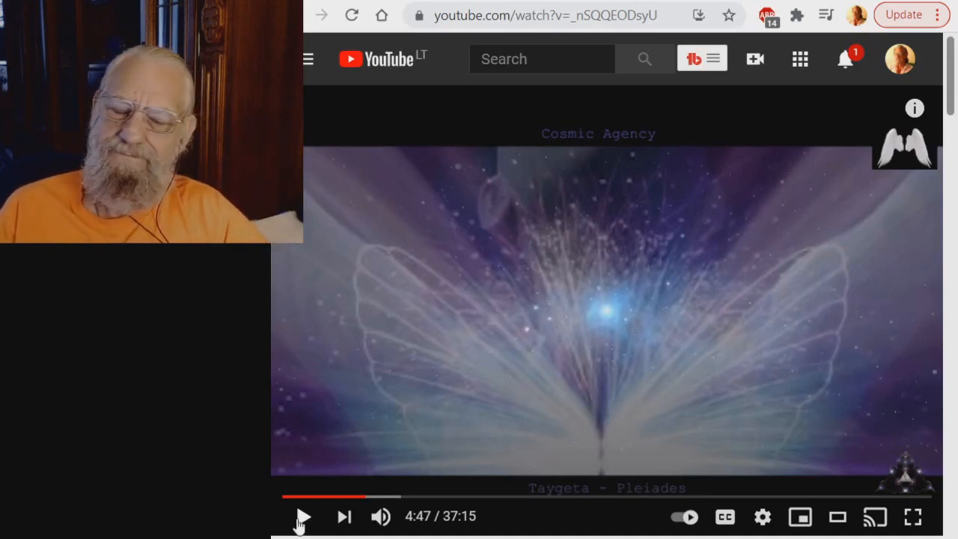
Resume the video from 4:47 and let it run to 5:24 by the starlit lake.
click(301, 517)
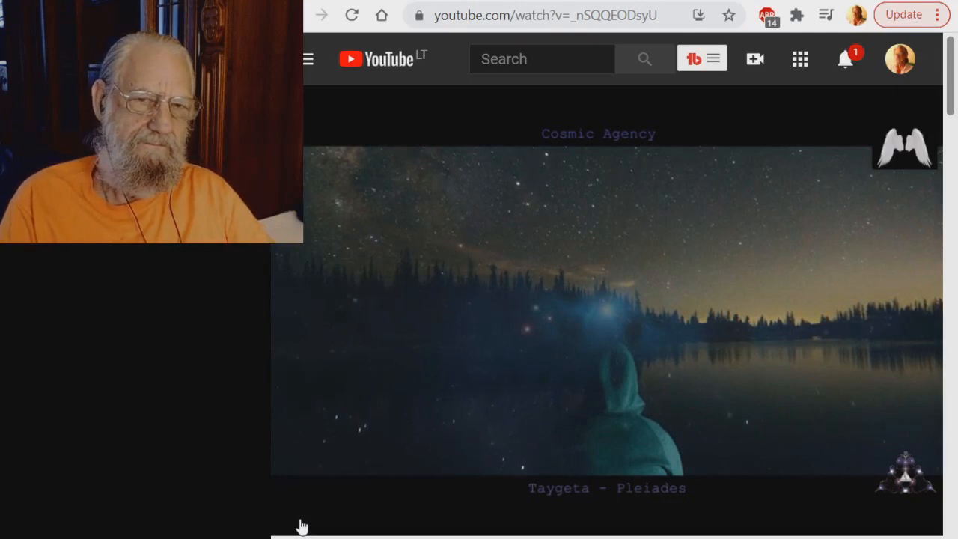
mouse_move(303, 517)
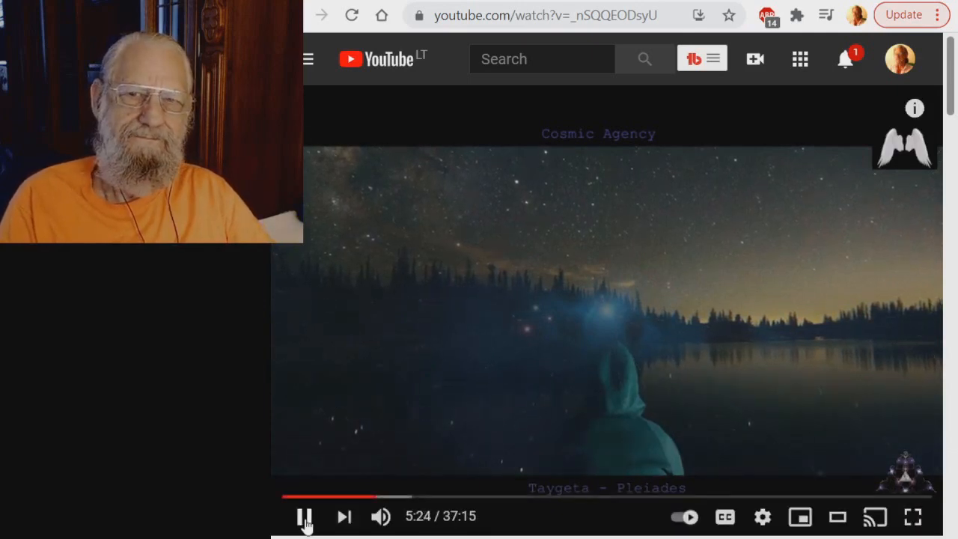
Pause the video near 5:24, then resume it toward 5:33.
click(304, 516)
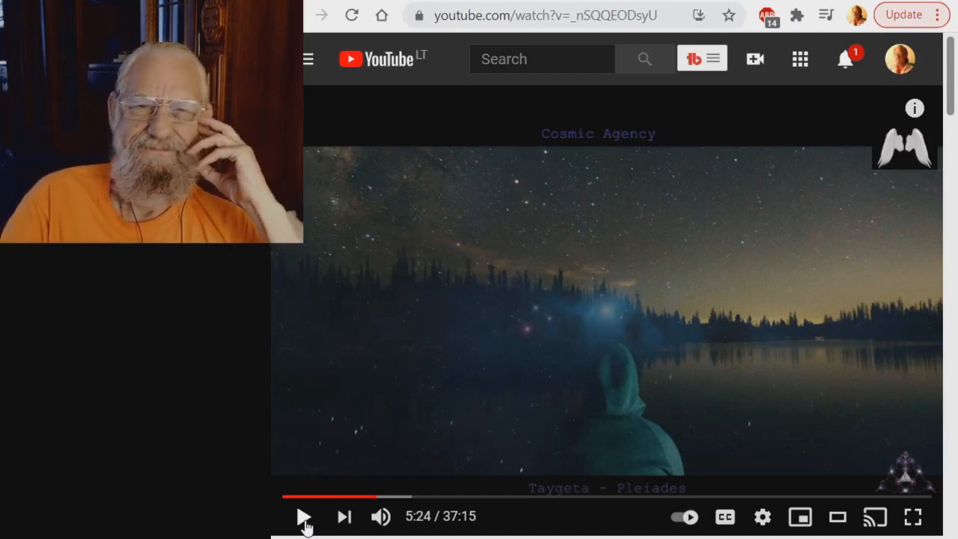
click(303, 515)
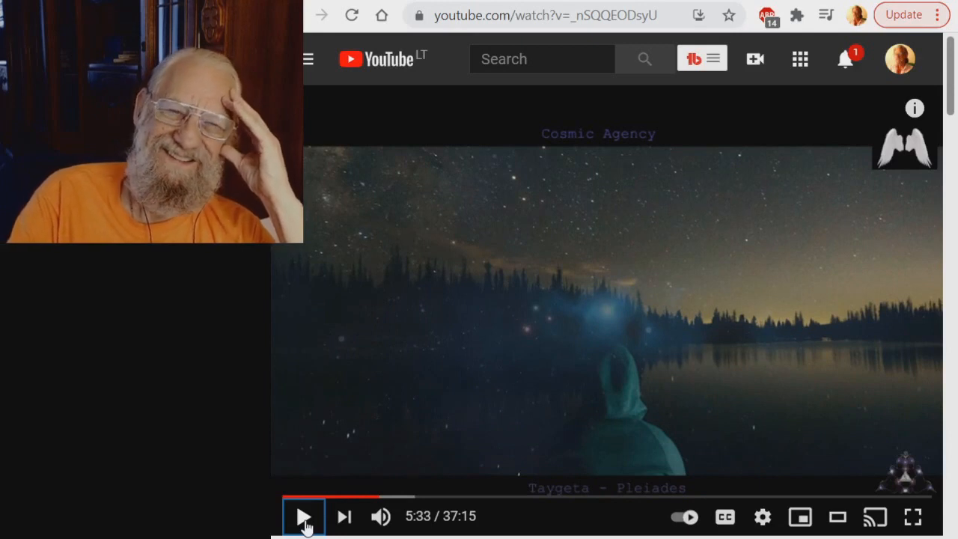
Resume the video from 5:33 so it plays on to 5:52.
click(303, 515)
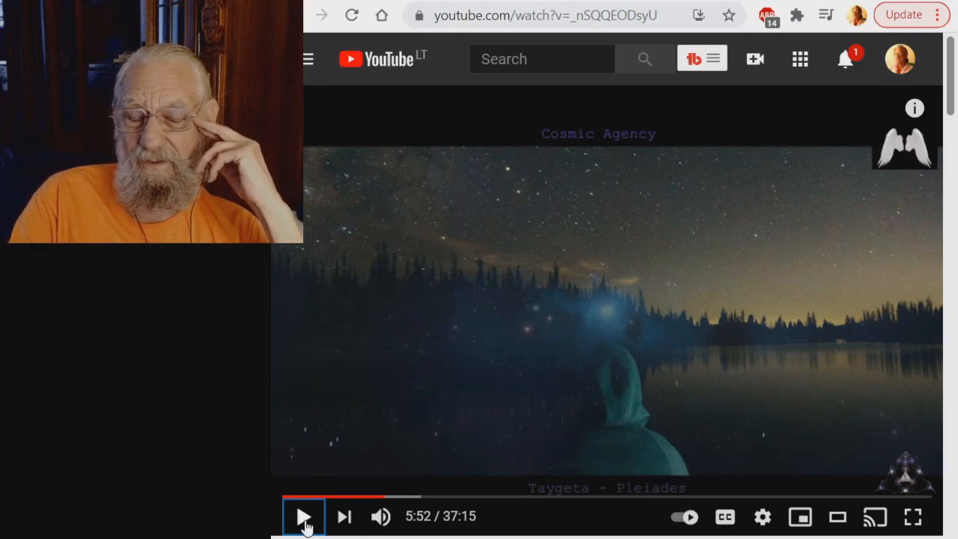
click(304, 516)
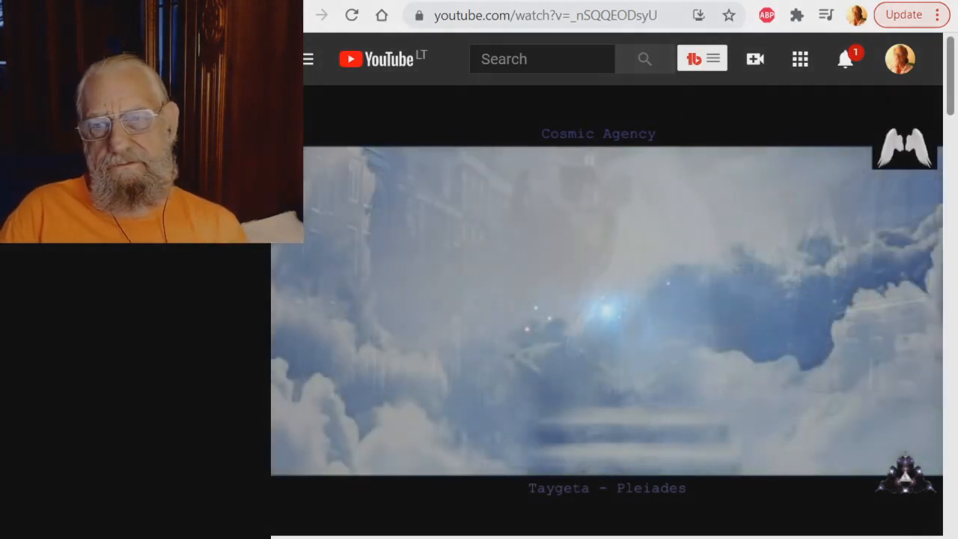
mouse_move(492, 369)
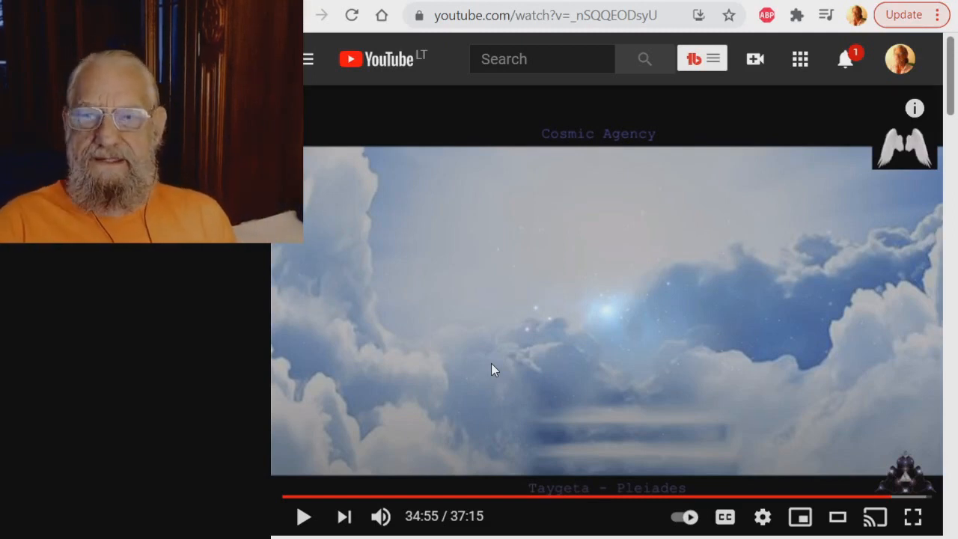
mouse_move(538, 352)
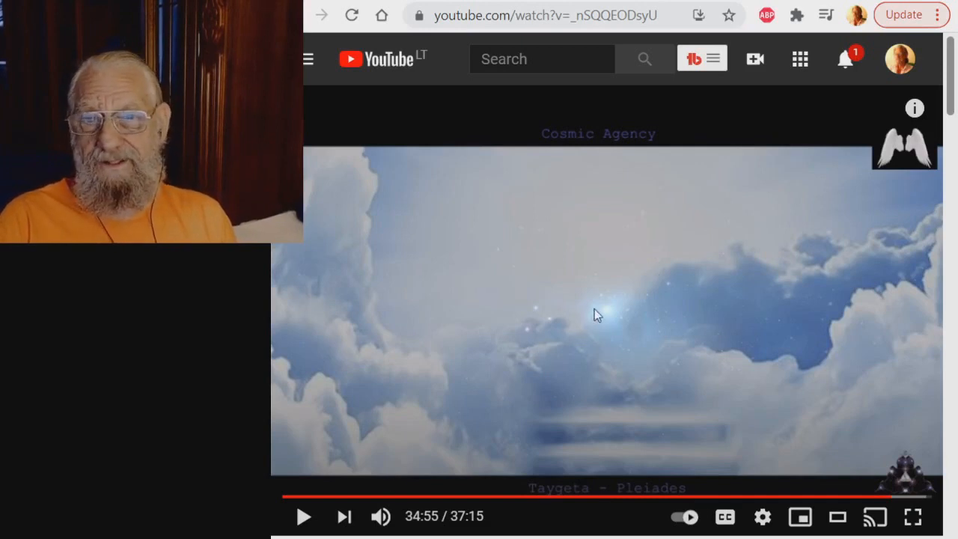
mouse_move(639, 305)
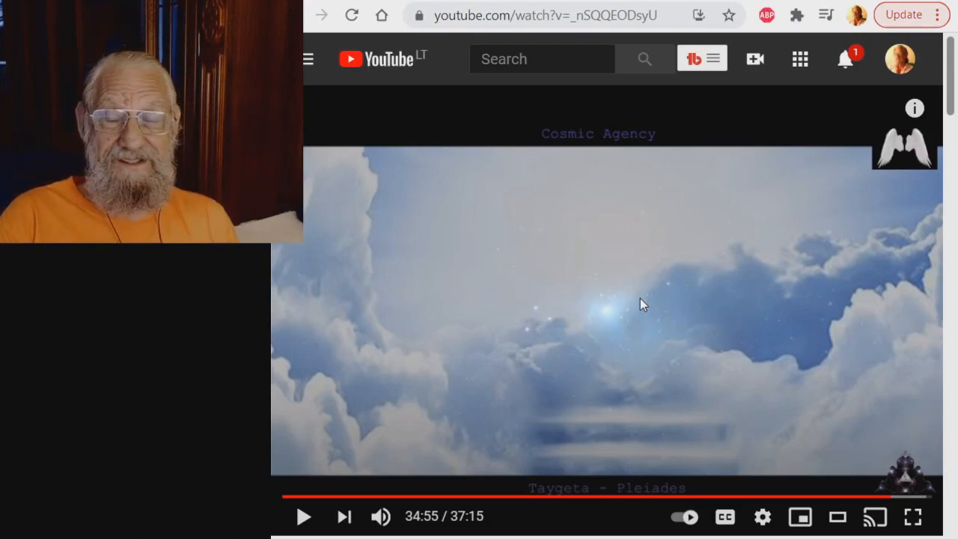
mouse_move(619, 330)
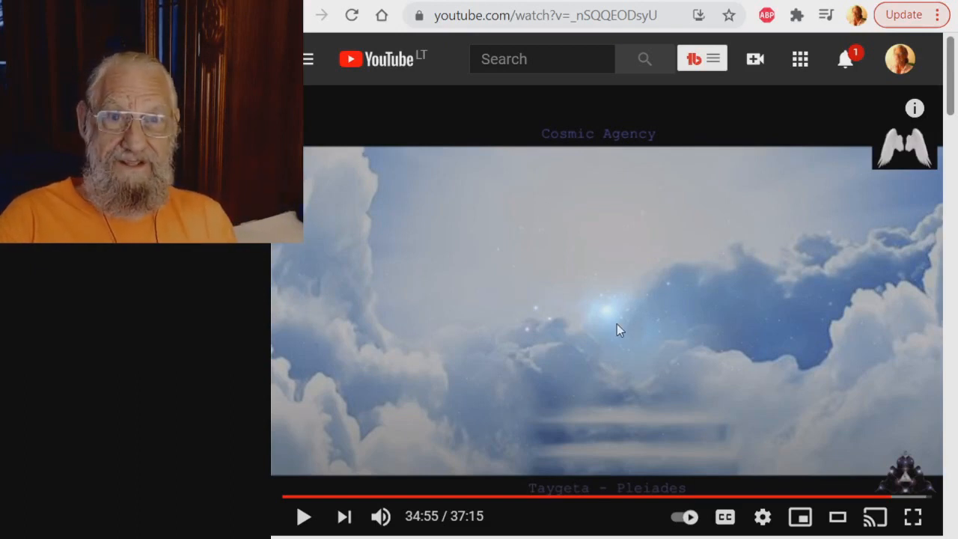
Resume the Cosmic Agency video from 34:55 and let it run to about 36:38.
click(303, 515)
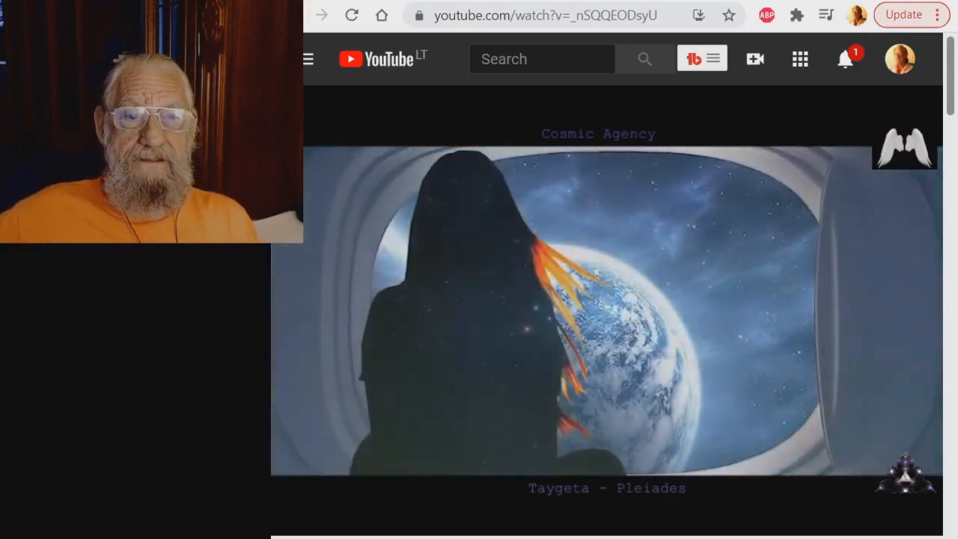
mouse_move(617, 324)
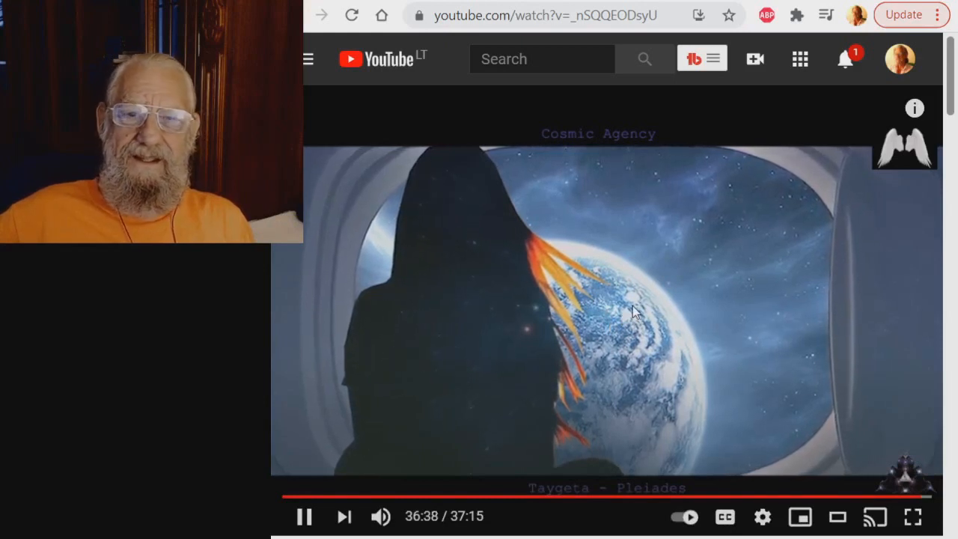
click(304, 516)
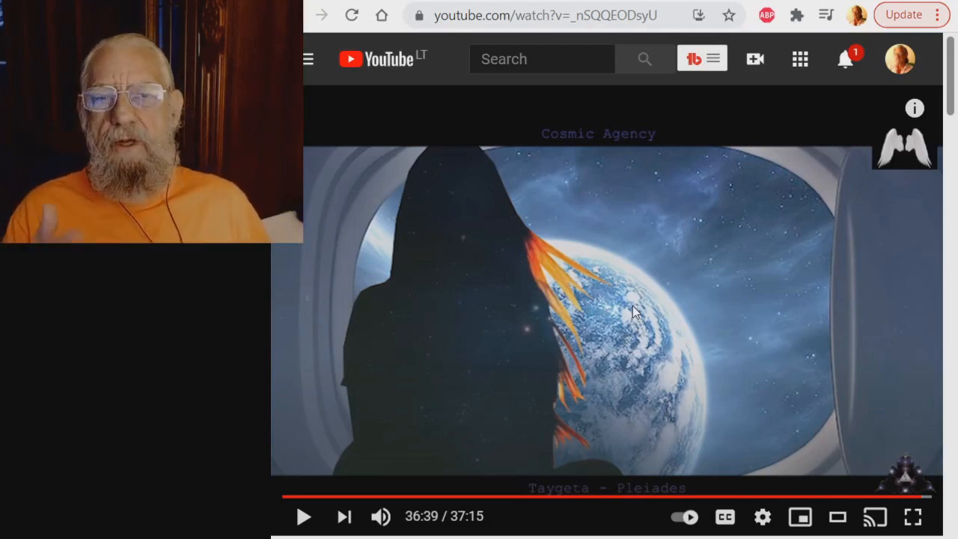
mouse_move(591, 361)
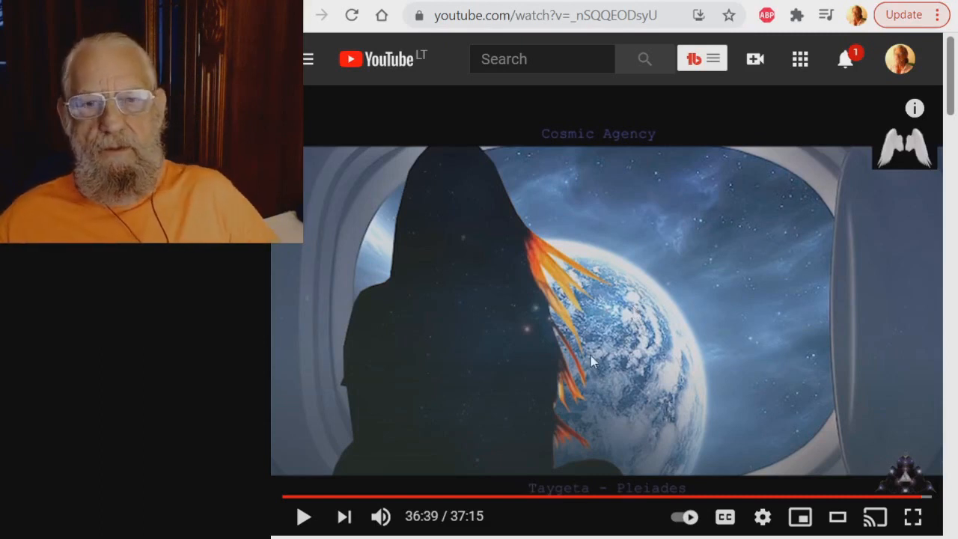
mouse_move(569, 326)
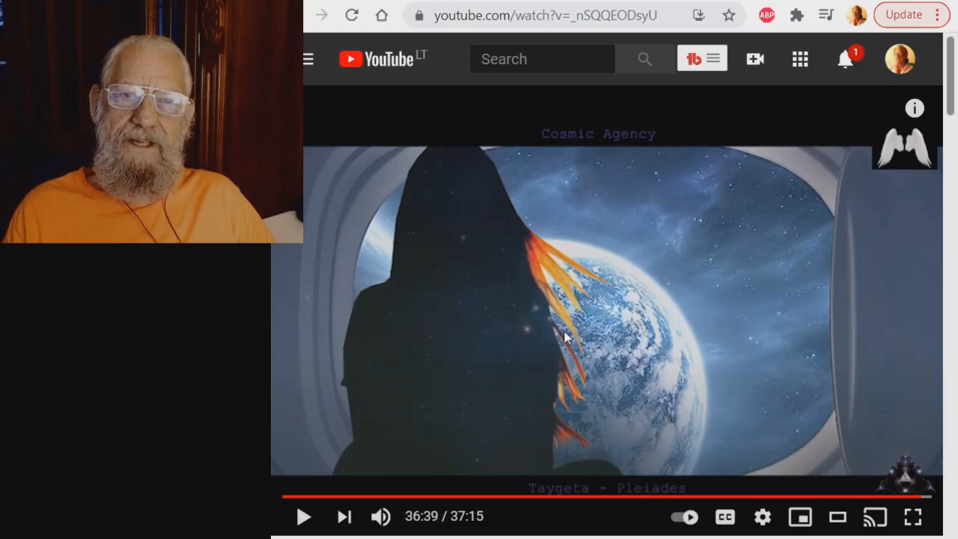
mouse_move(563, 337)
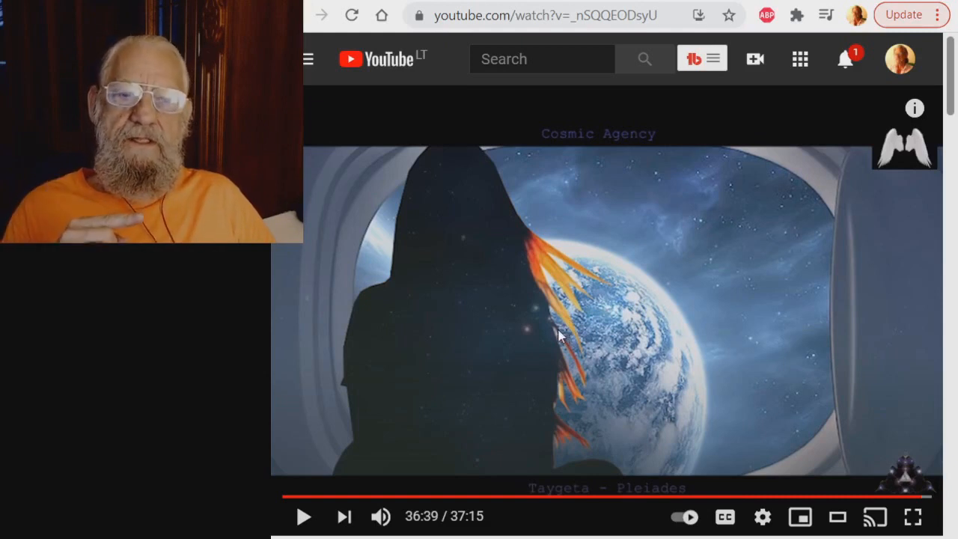
mouse_move(868, 460)
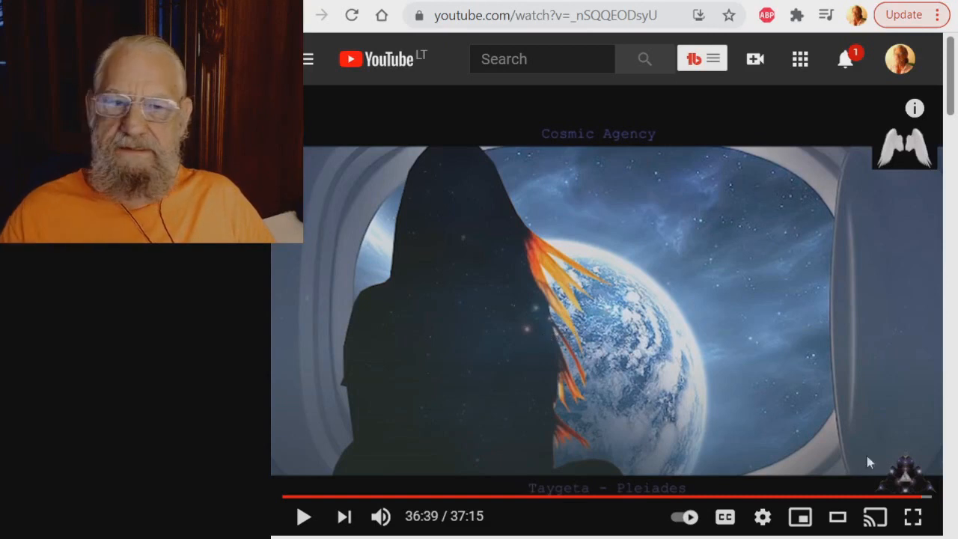
Play the video briefly, pause at 36:41, and scroll down to its title.
click(303, 515)
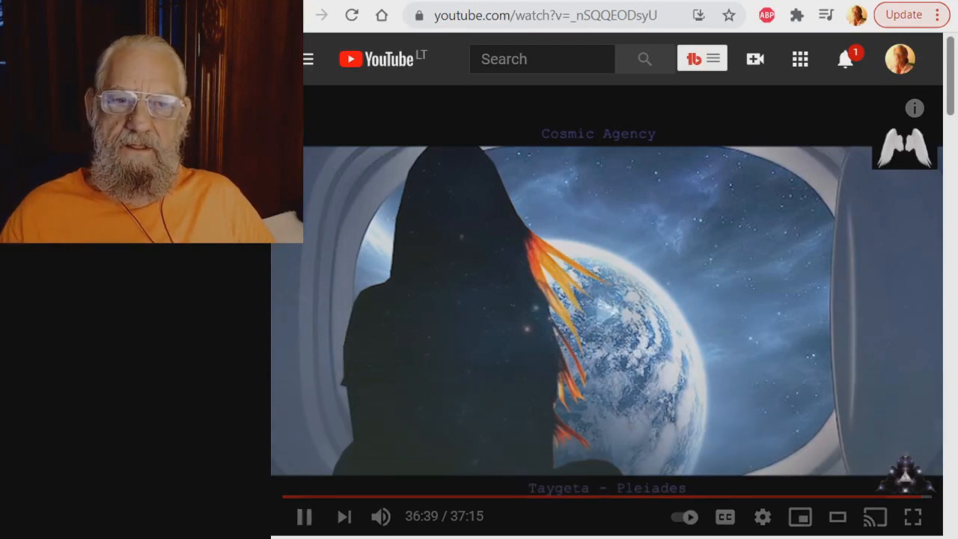
click(304, 515)
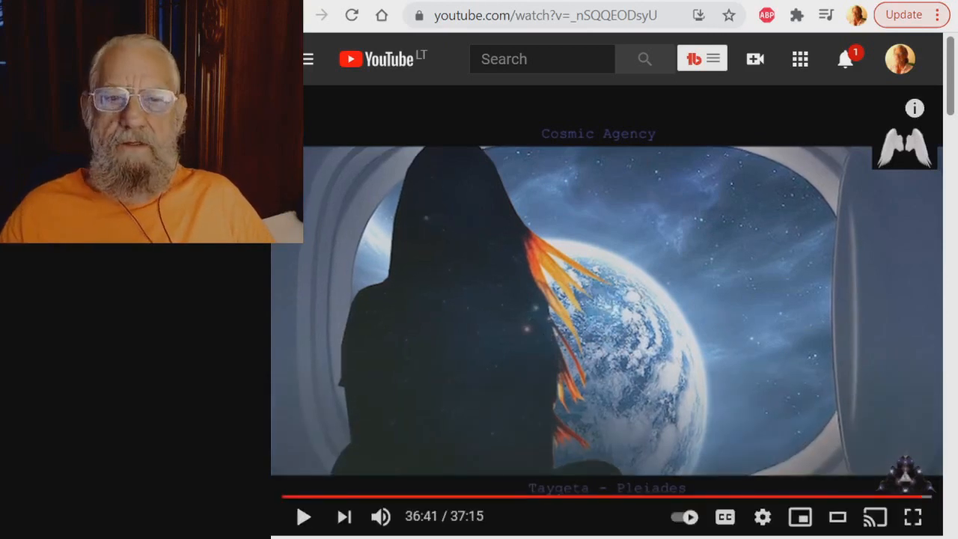
scroll(down, 3)
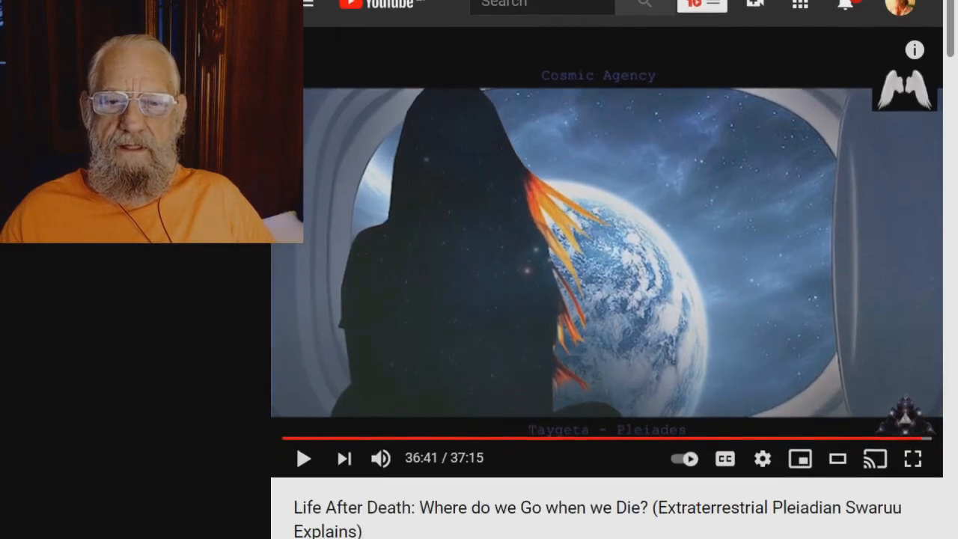